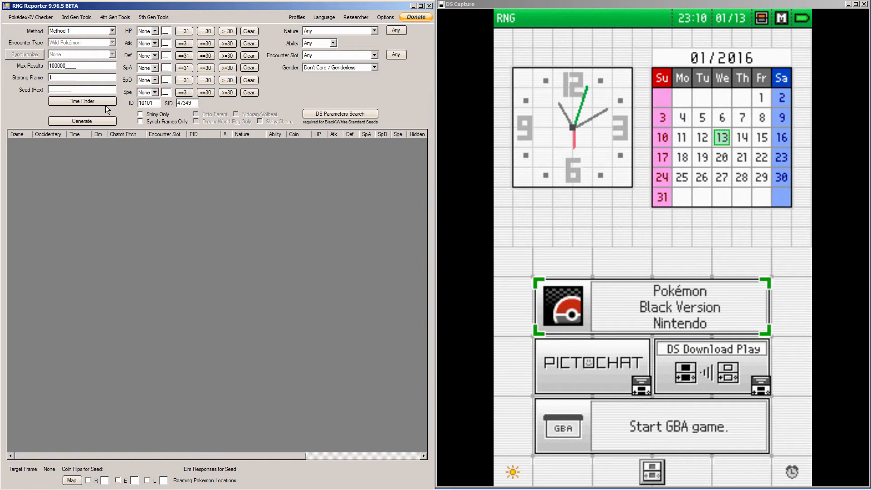
Step: Open the 5th Generation Time Finder on its Eggs tab
left_click(82, 101)
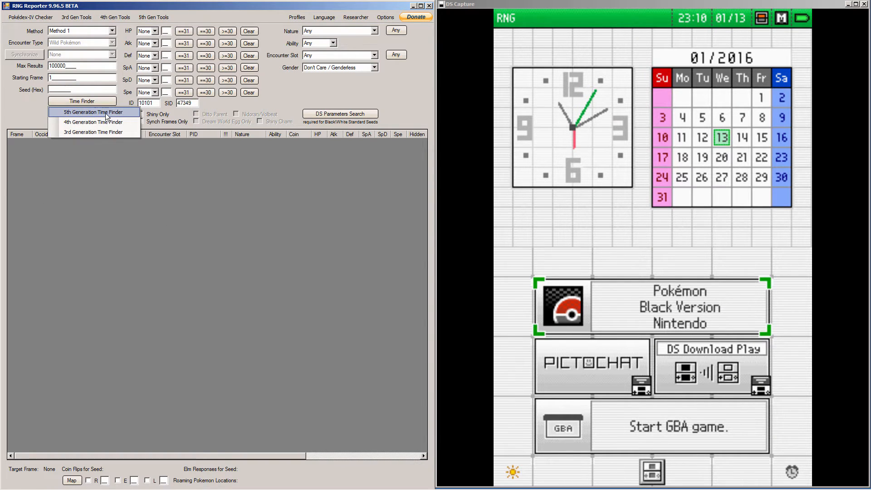
left_click(92, 111)
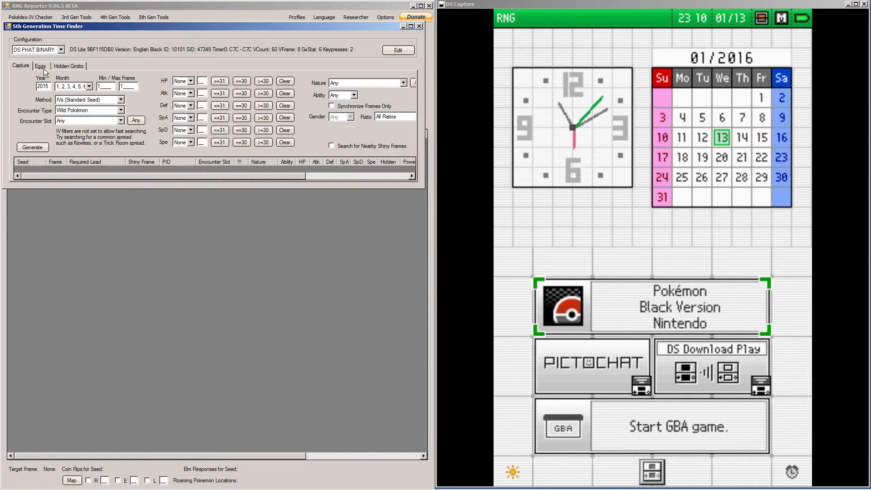
left_click(40, 65)
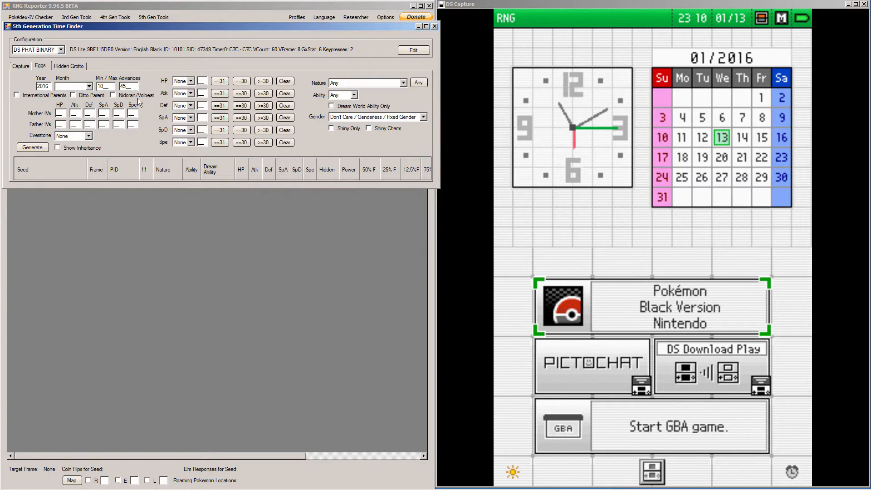
Step: Select all twelve months and enter 31 parent IVs except Attack
left_click(89, 86)
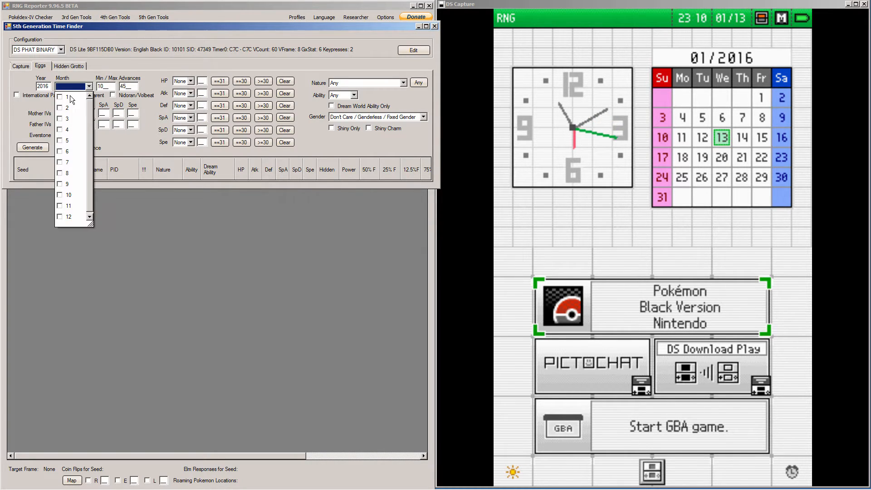
left_click(59, 140)
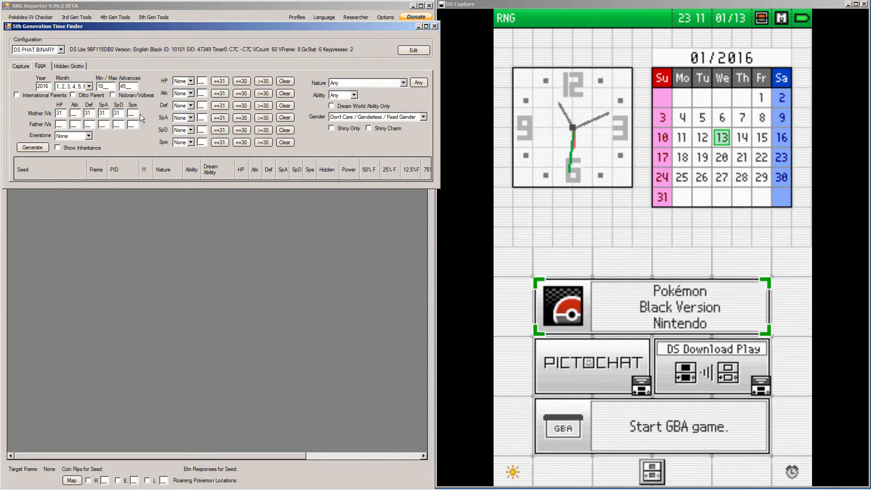
type("31")
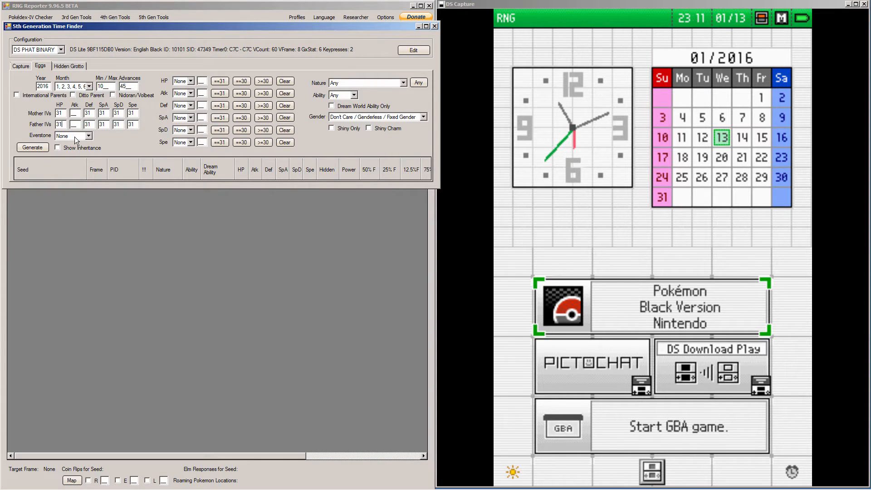
left_click(87, 136)
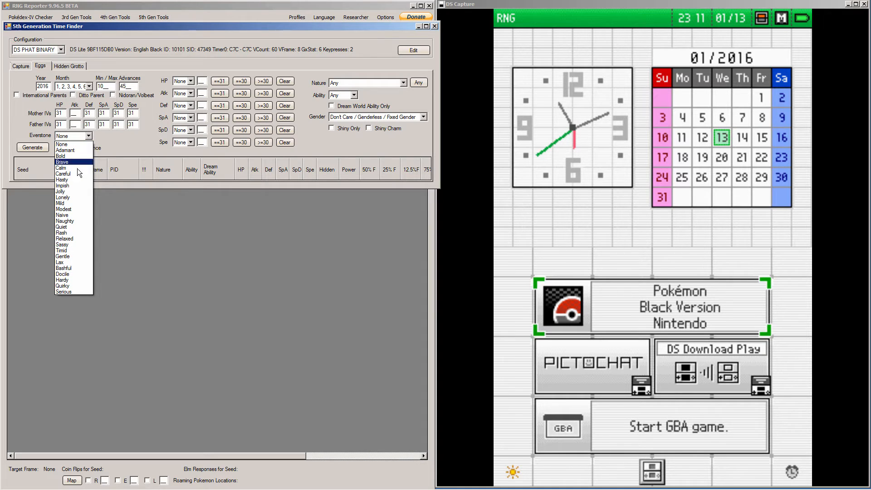
mouse_move(62, 245)
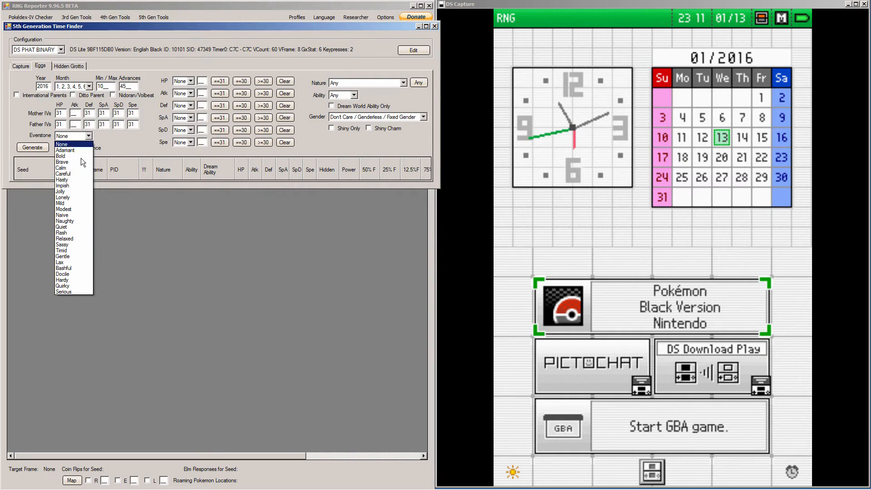
left_click(62, 136)
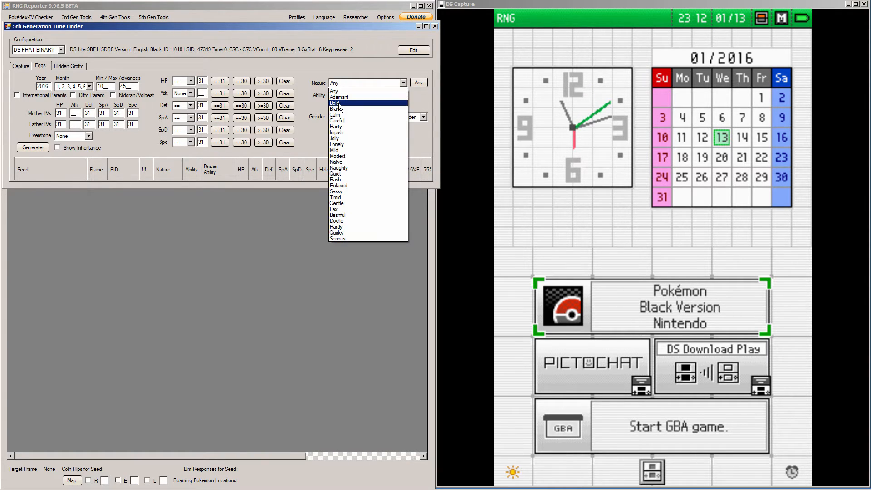
Step: Set the egg nature to Bold, leaving Ability at Any
left_click(335, 103)
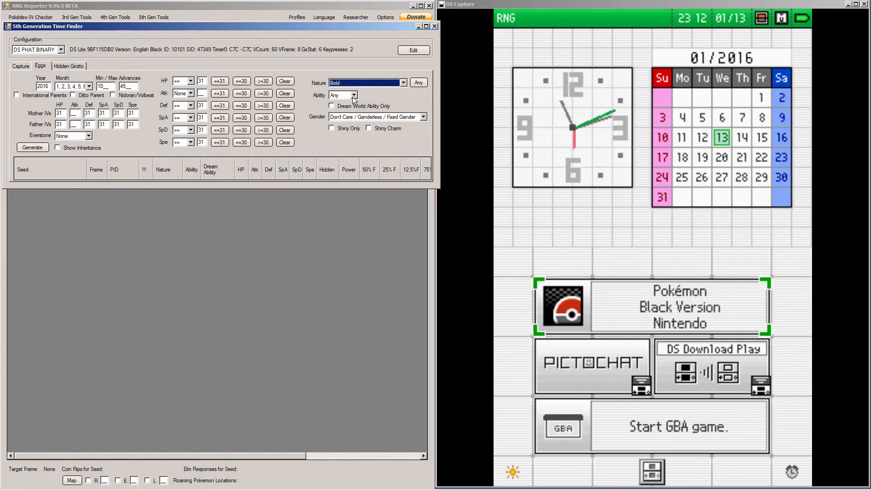
left_click(353, 95)
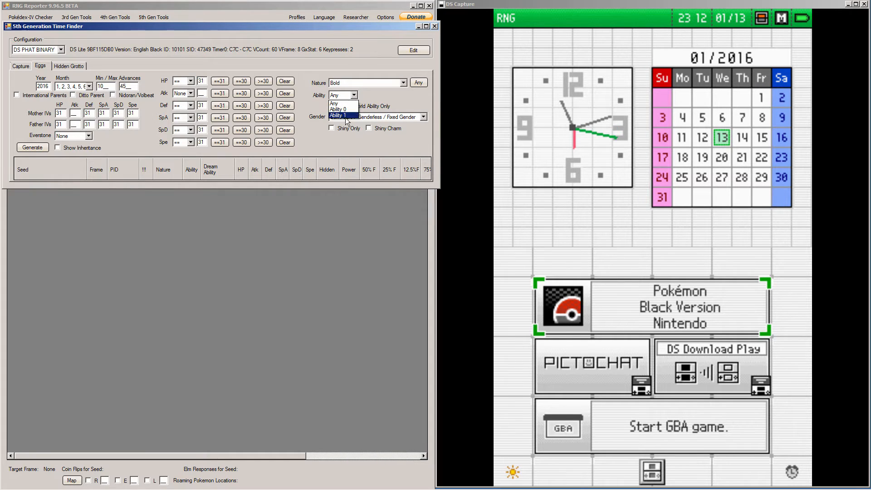
left_click(338, 103)
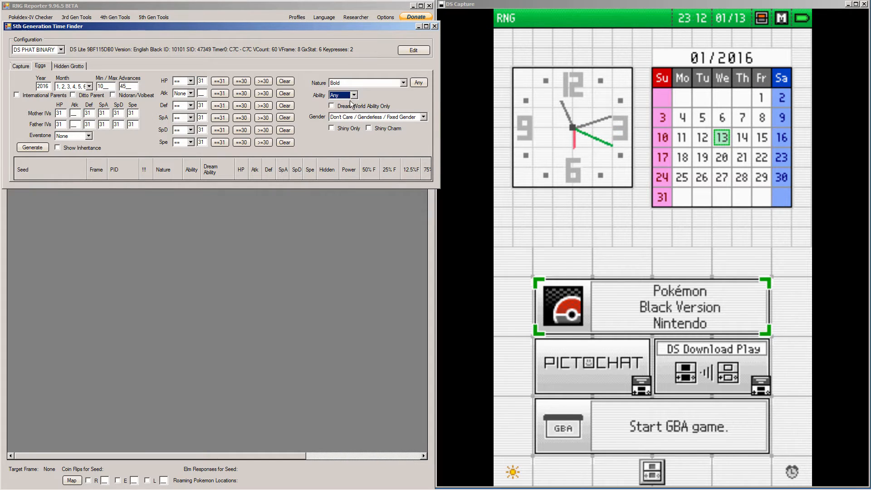
left_click(354, 94)
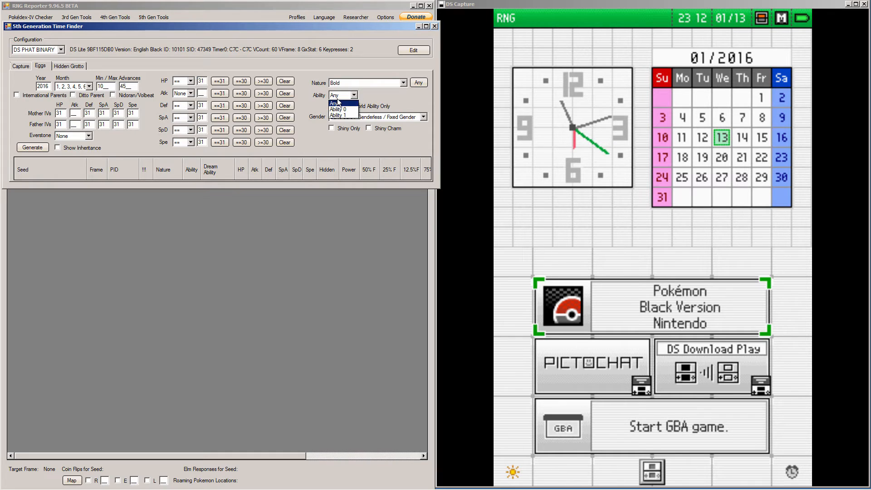
left_click(338, 103)
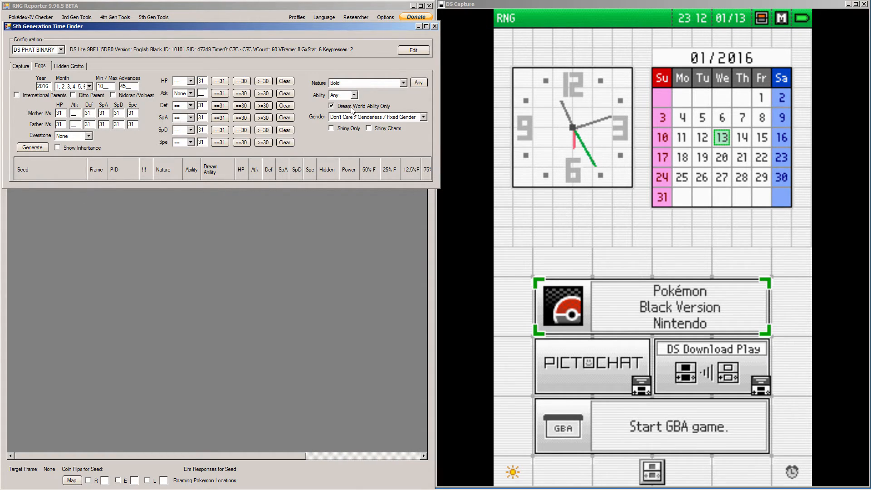
Step: Require the Dream World ability and shiny eggs, finding the frame 73 spread
left_click(423, 117)
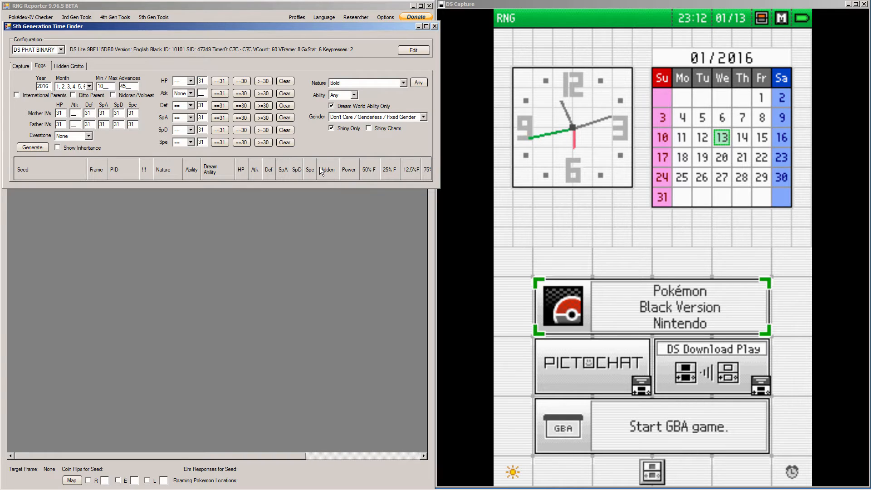
left_click(32, 147)
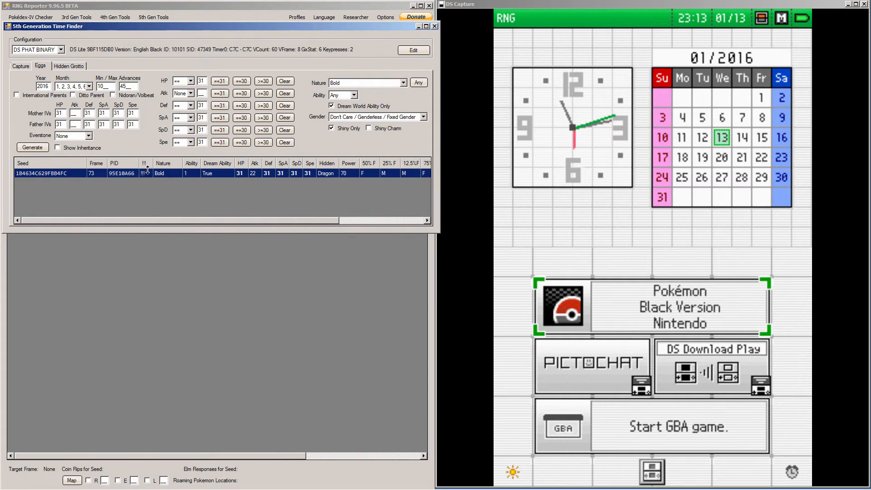
mouse_move(161, 195)
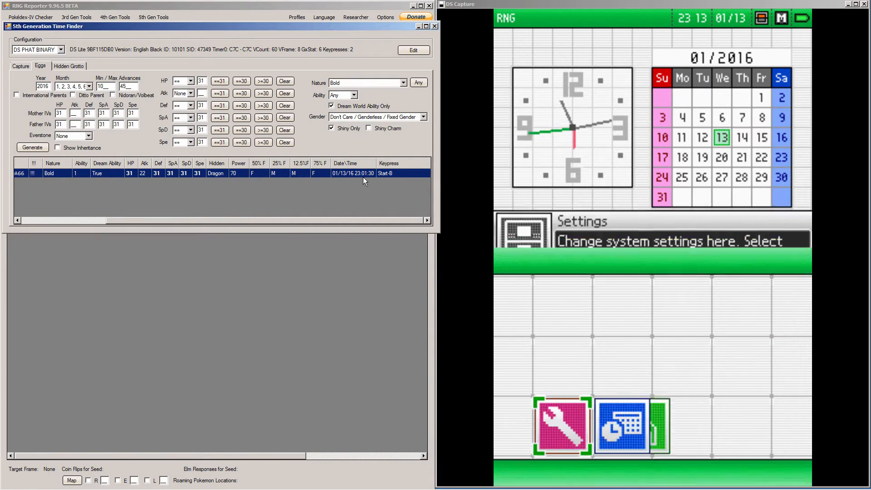
Step: Go from DS Settings into Clock to reach the 23:01 time-entry screen
left_click(631, 425)
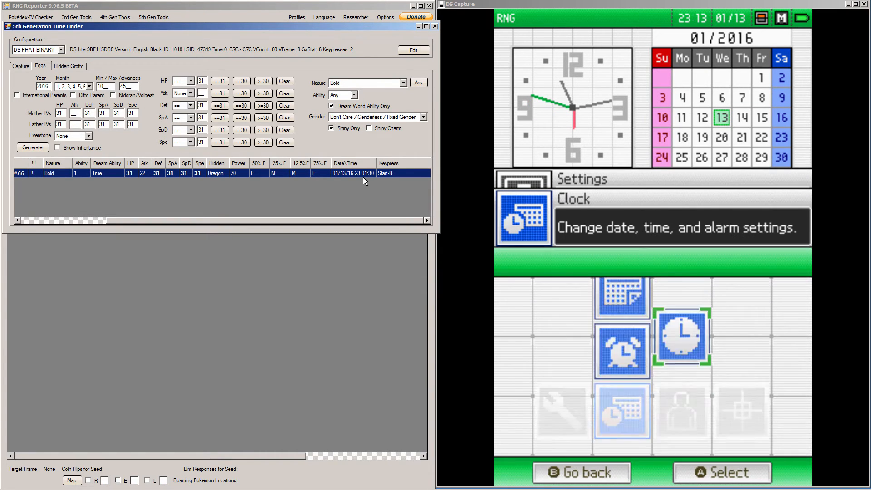
left_click(721, 473)
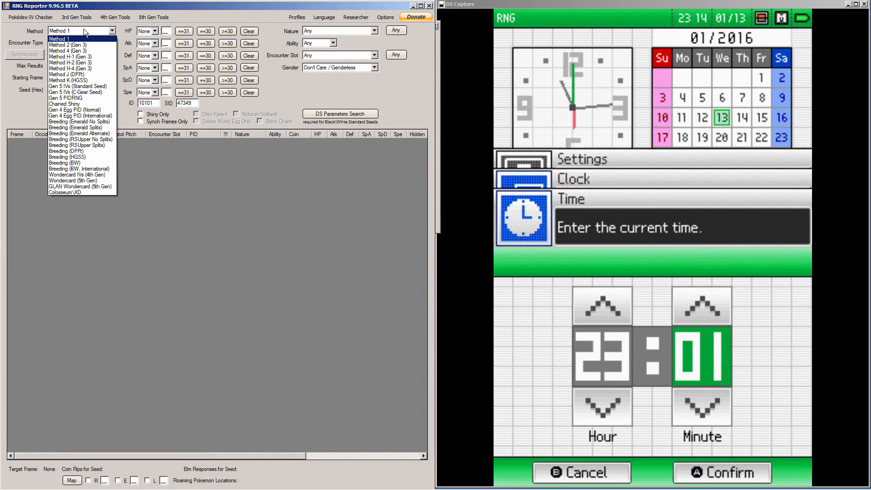
mouse_move(65, 163)
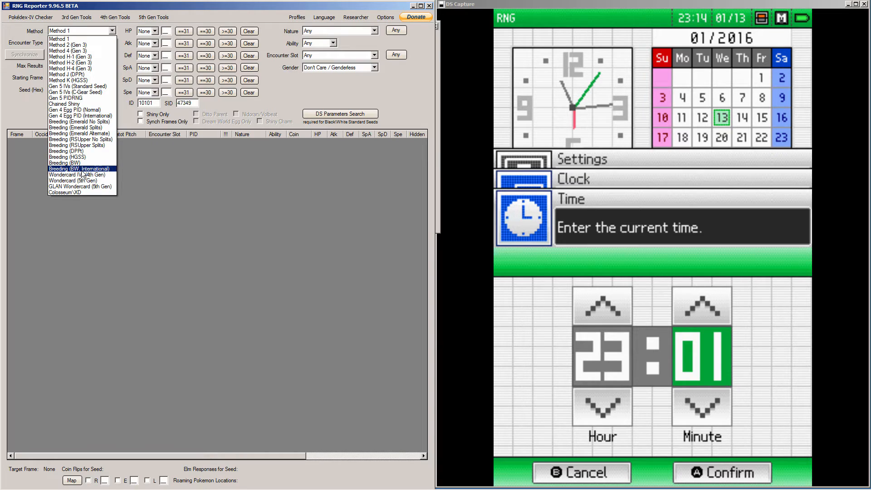
Step: Use the Breeding (BW) method with the roamer released, starting at frame 54
left_click(65, 162)
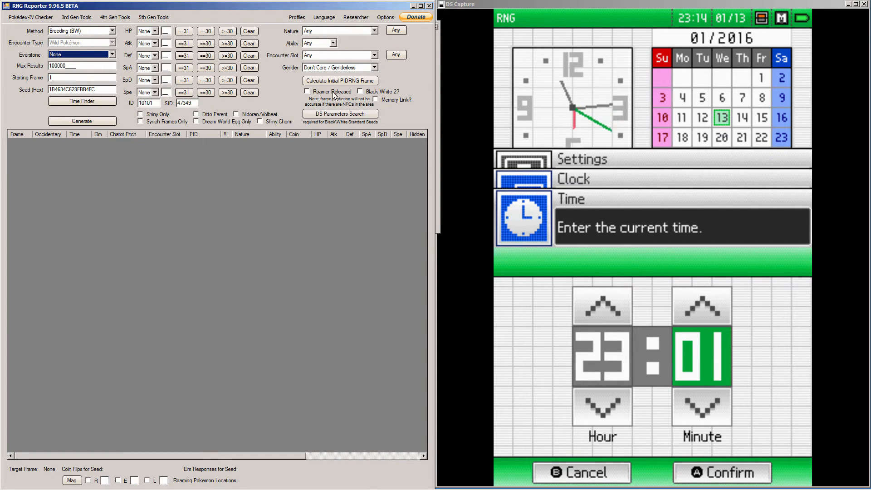
left_click(306, 91)
type("54")
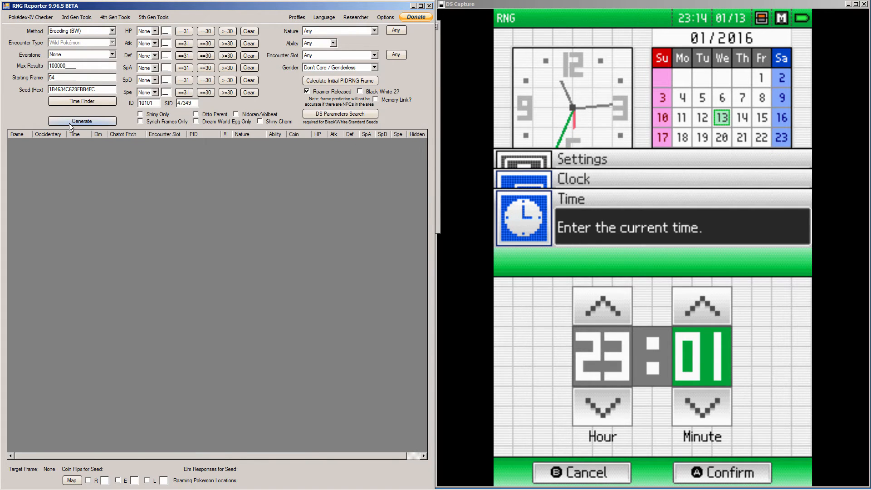
Step: Generate the Breeding (BW) egg frames from 54 and select frame 72
left_click(82, 121)
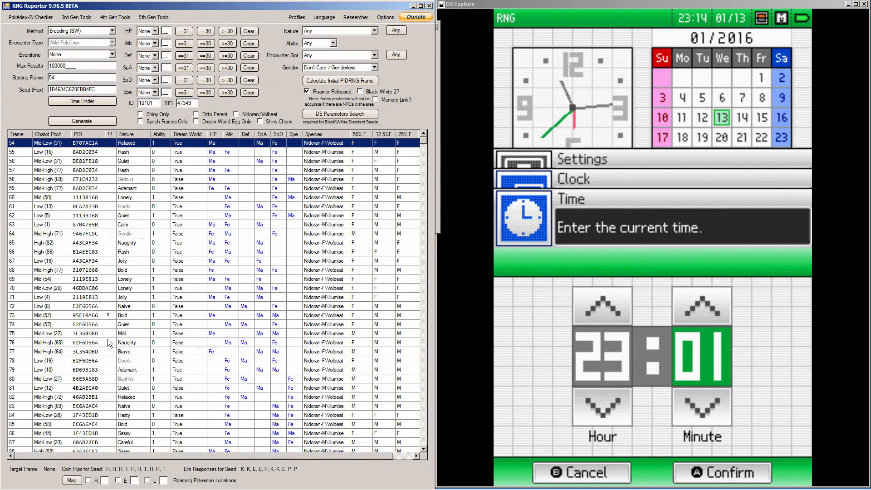
left_click(83, 315)
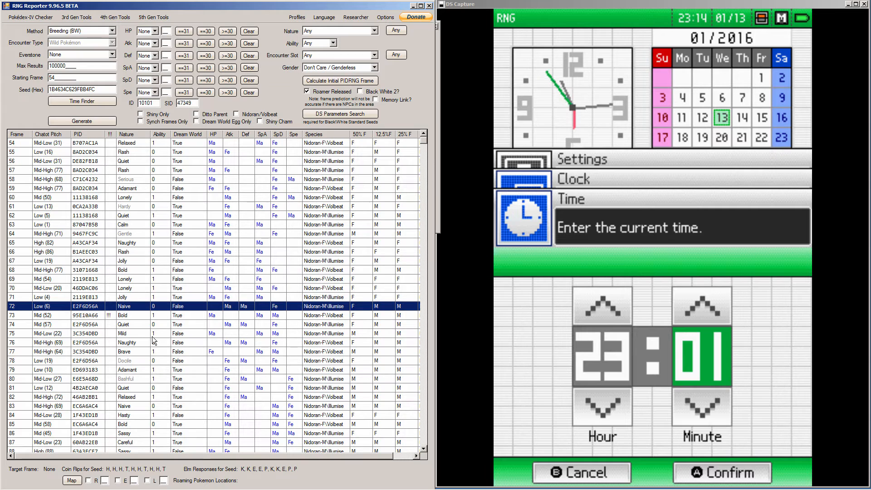
mouse_move(128, 306)
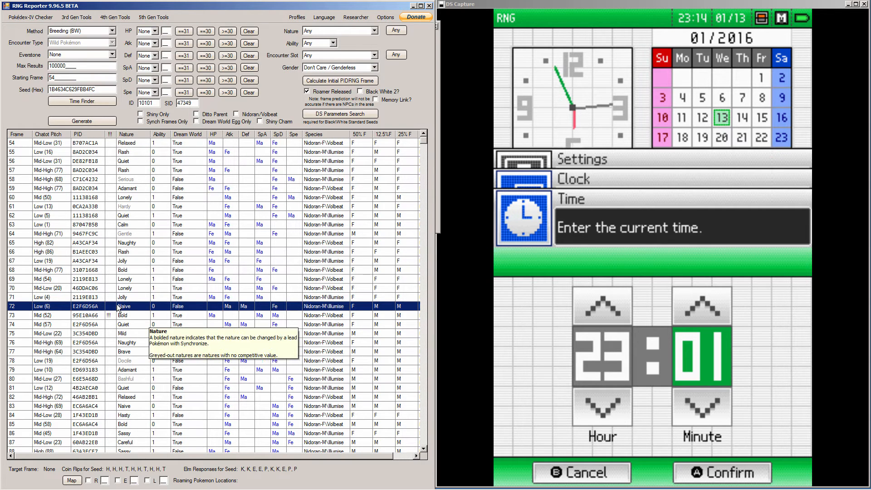
Step: Select frame 62, then the shiny frame 73 target in the egg list
left_click(83, 142)
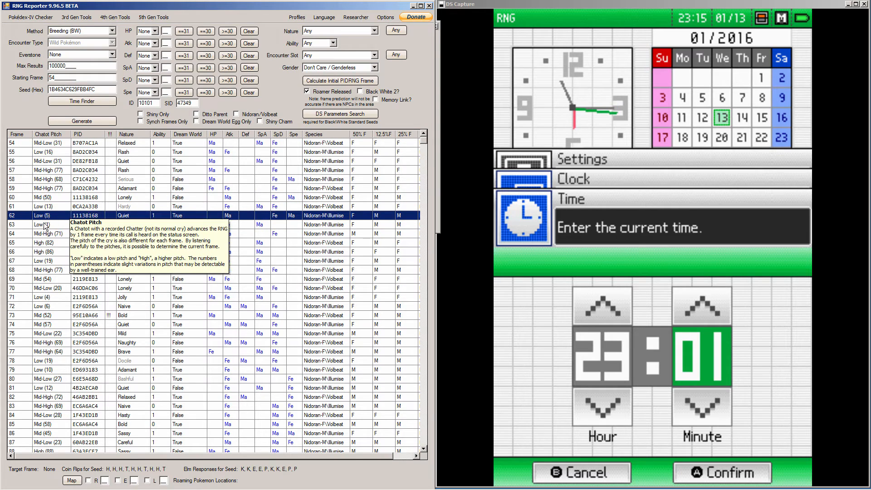
left_click(42, 225)
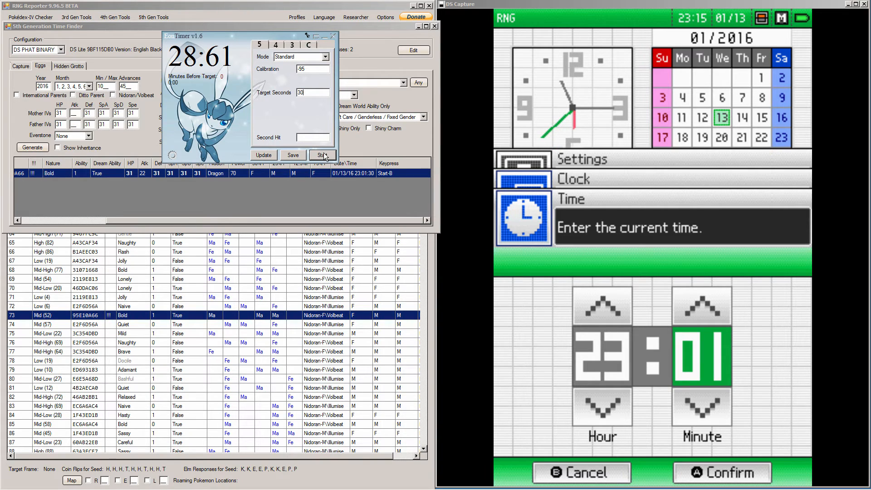
left_click(720, 471)
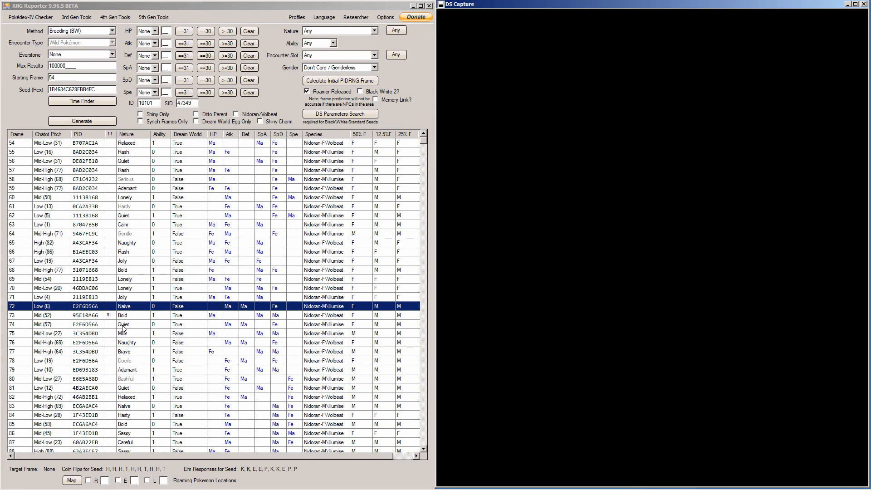
left_click(109, 324)
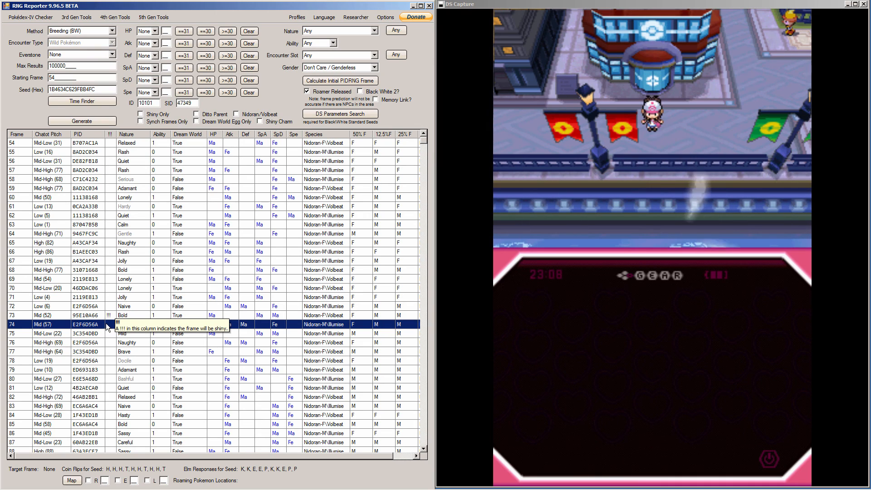
left_click(94, 306)
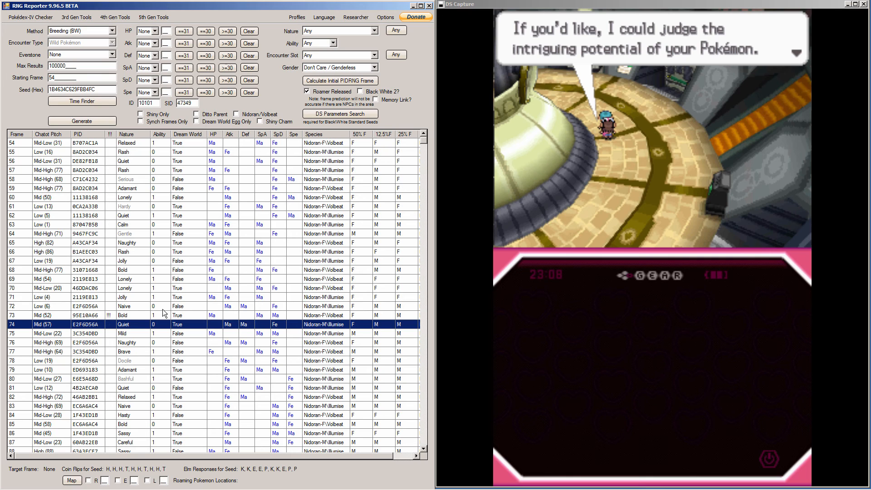
mouse_move(128, 329)
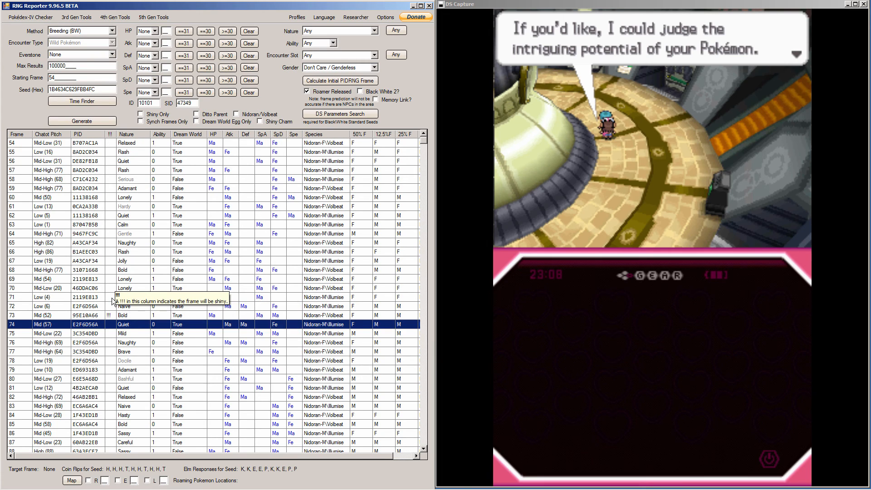
mouse_move(124, 296)
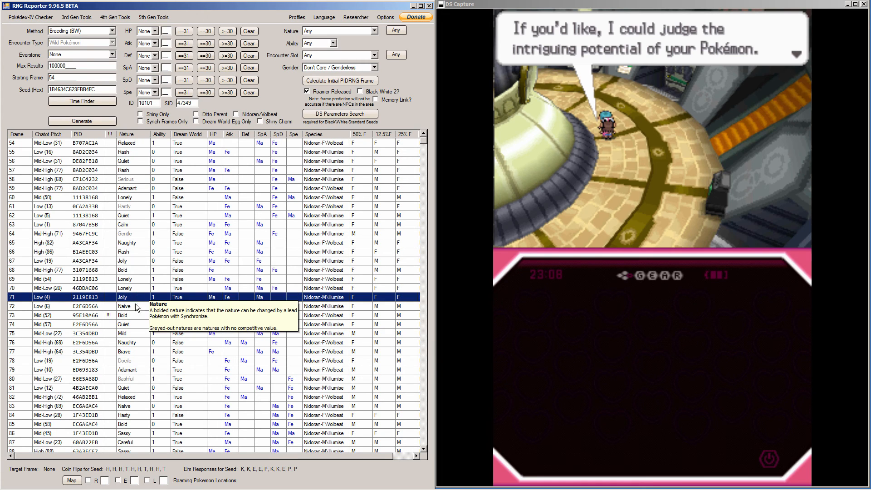
left_click(128, 306)
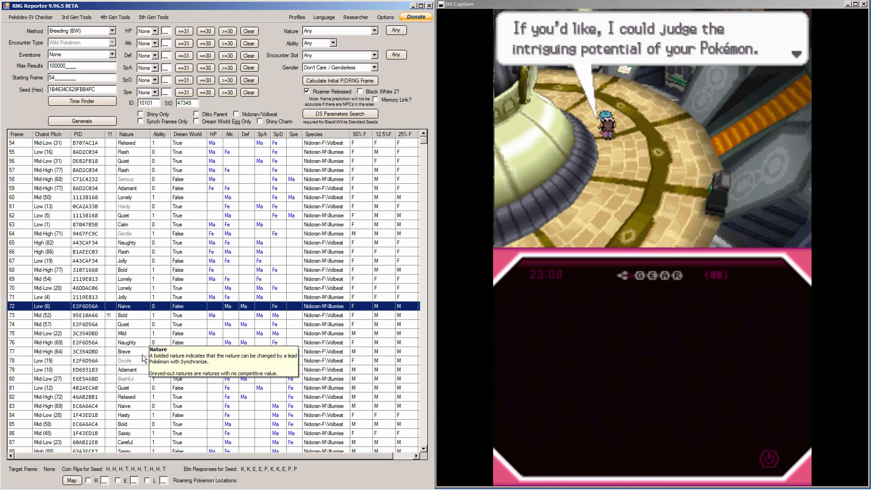
left_click(83, 342)
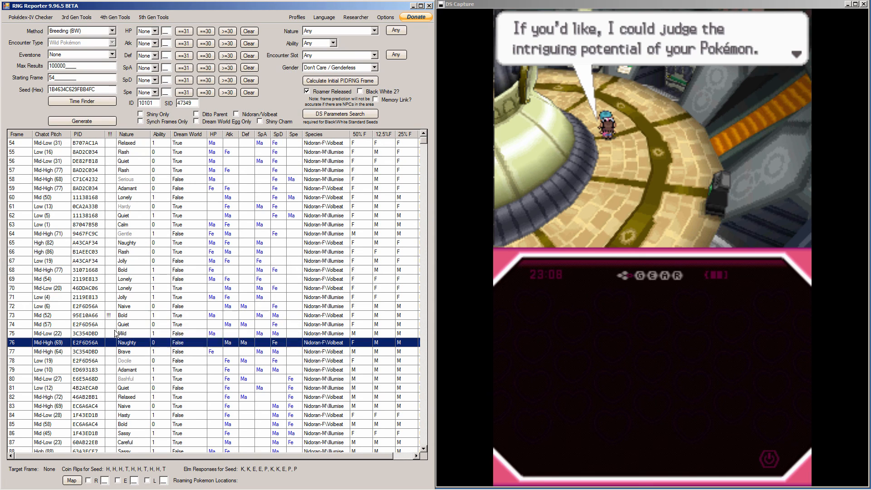
mouse_move(124, 289)
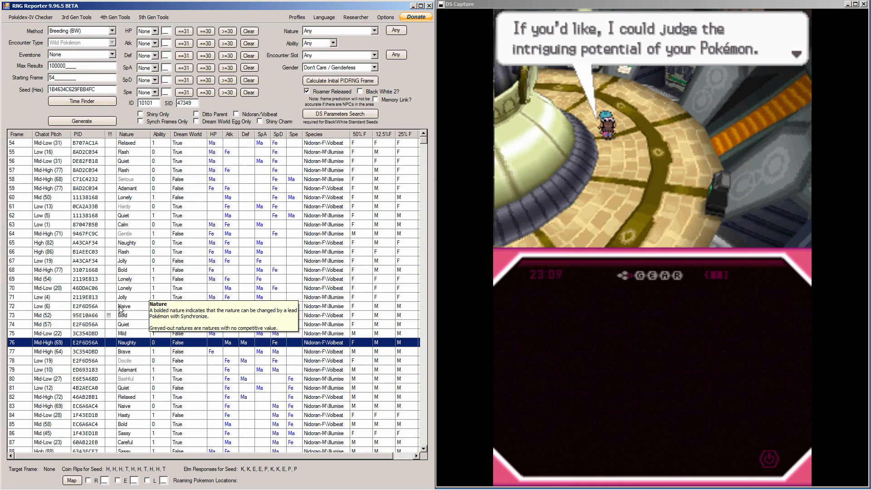
mouse_move(110, 323)
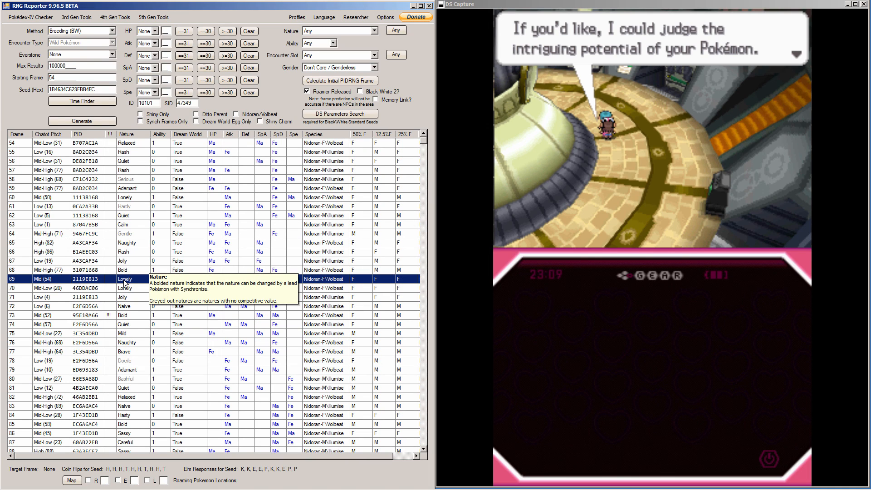
left_click(125, 287)
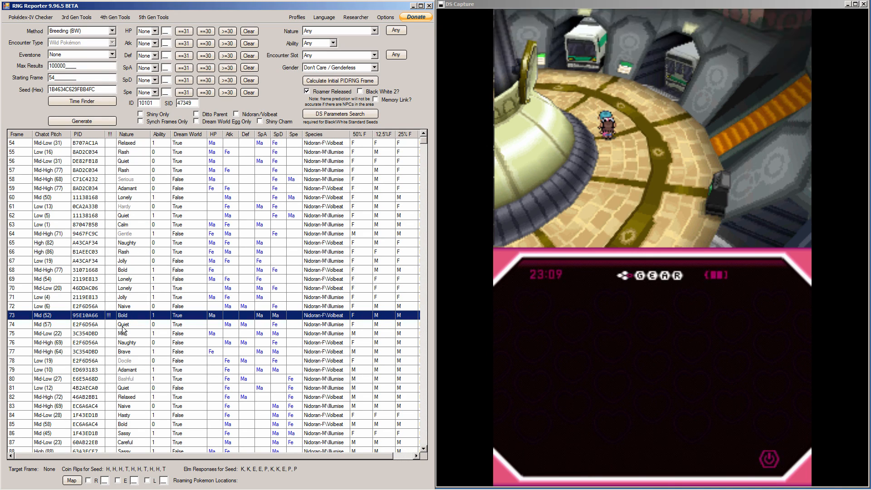
mouse_move(48, 306)
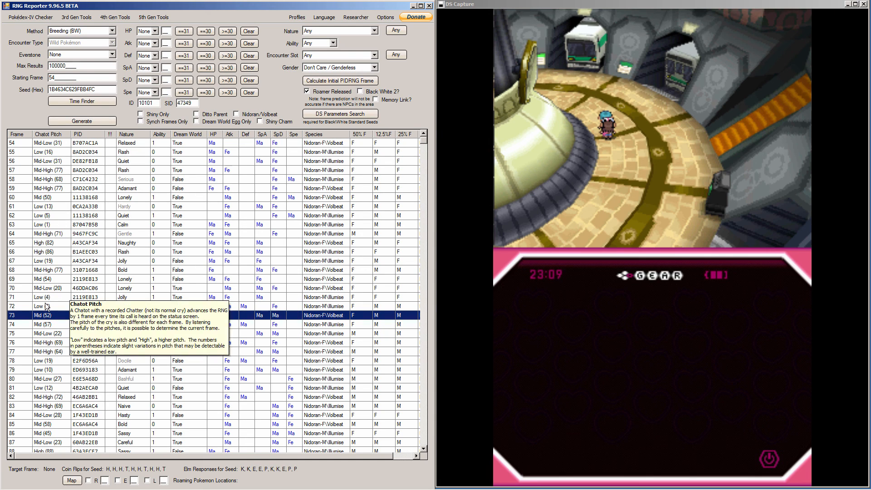